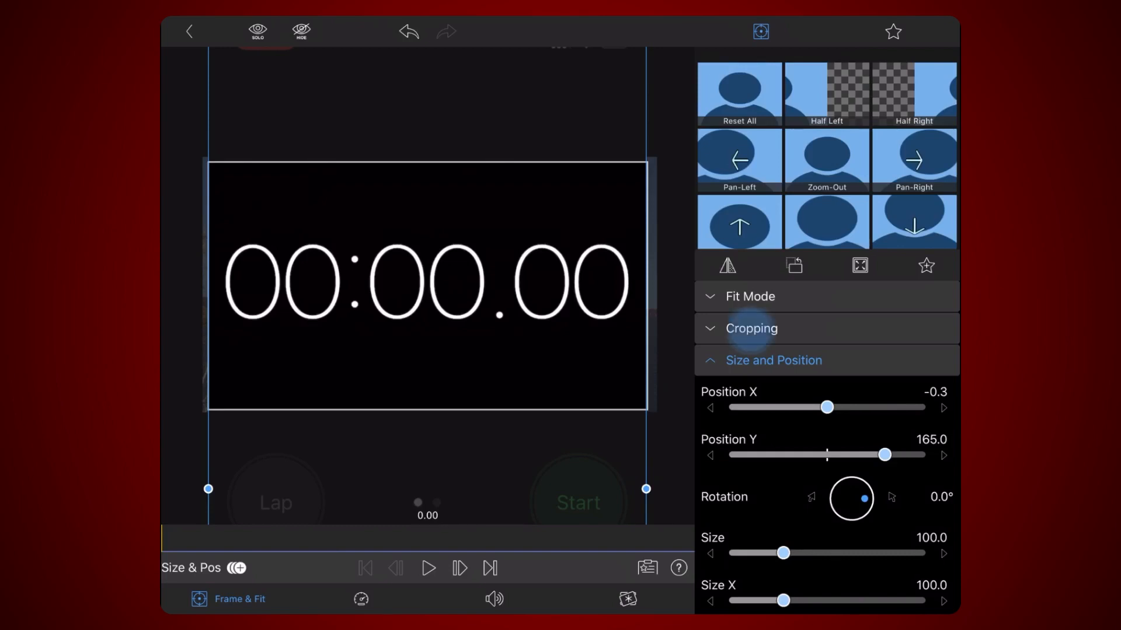
# Crop the stopwatch clip's top down to the band of digits in the Cropping settings
pyautogui.click(751, 329)
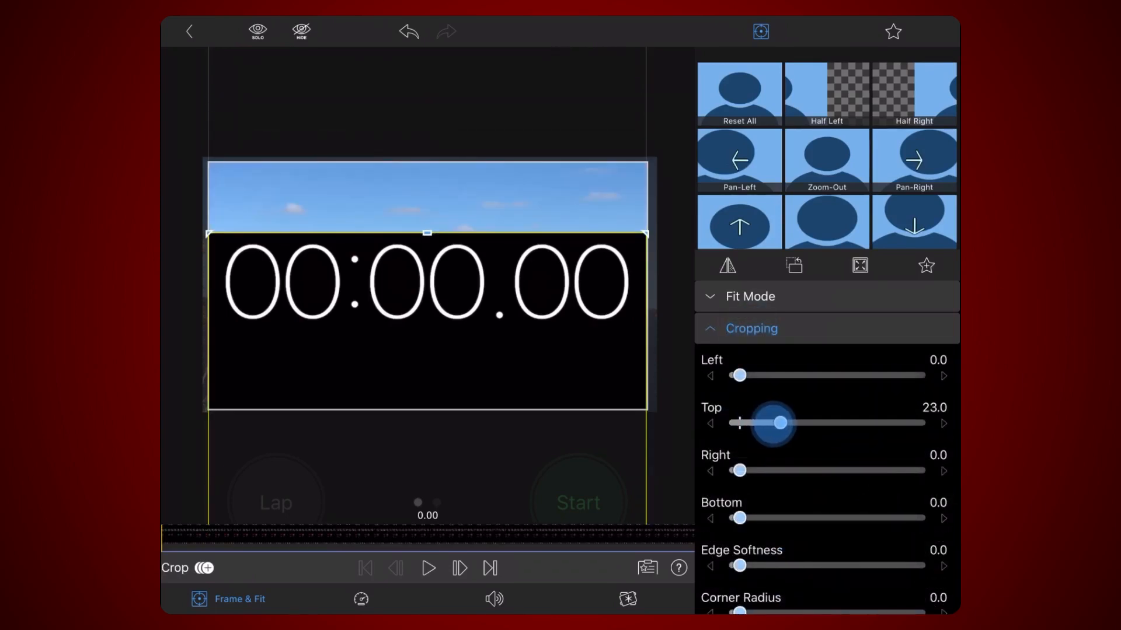
pyautogui.moveTo(740, 517); pyautogui.dragTo(855, 517)
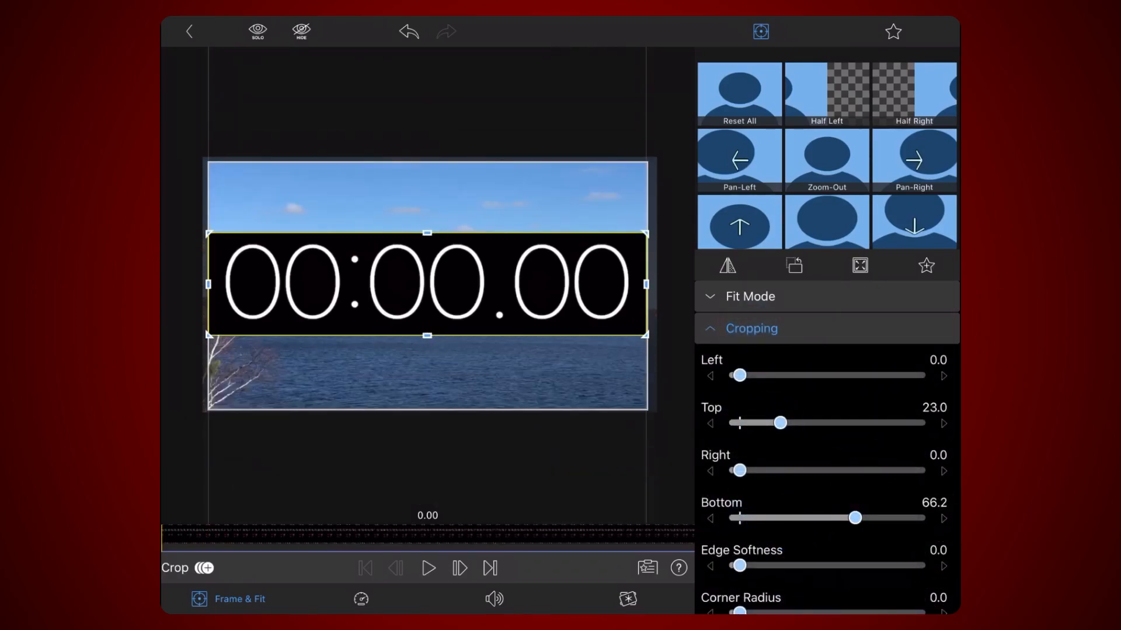
pyautogui.click(752, 329)
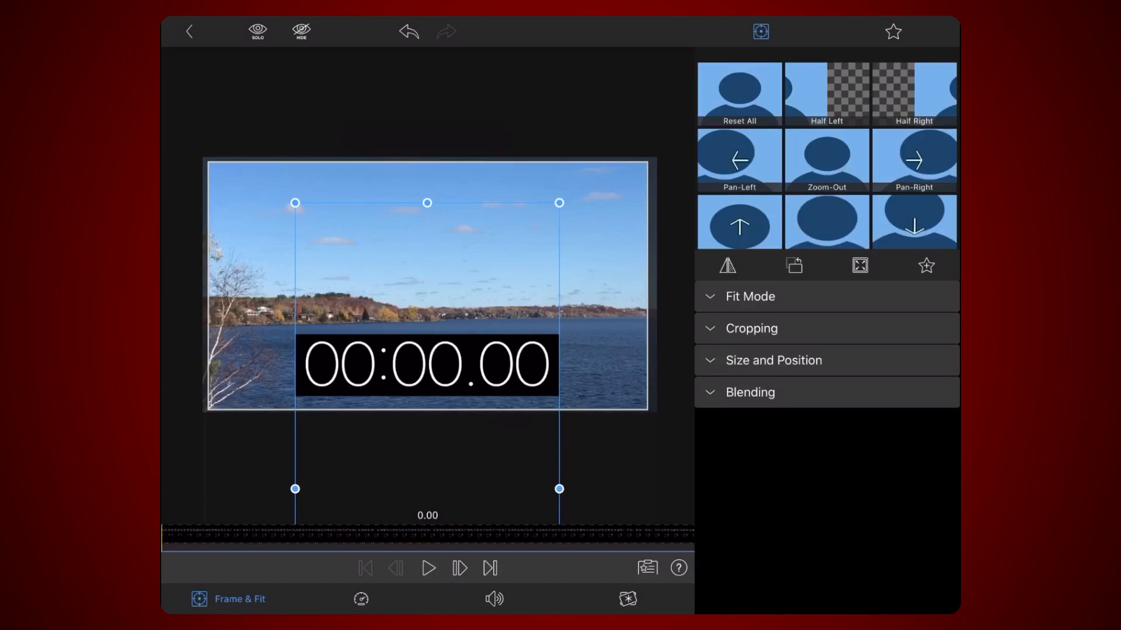
# Expand Blending in Frame & Fit and bring up the Blend Mode choices for the stopwatch clip
pyautogui.click(749, 393)
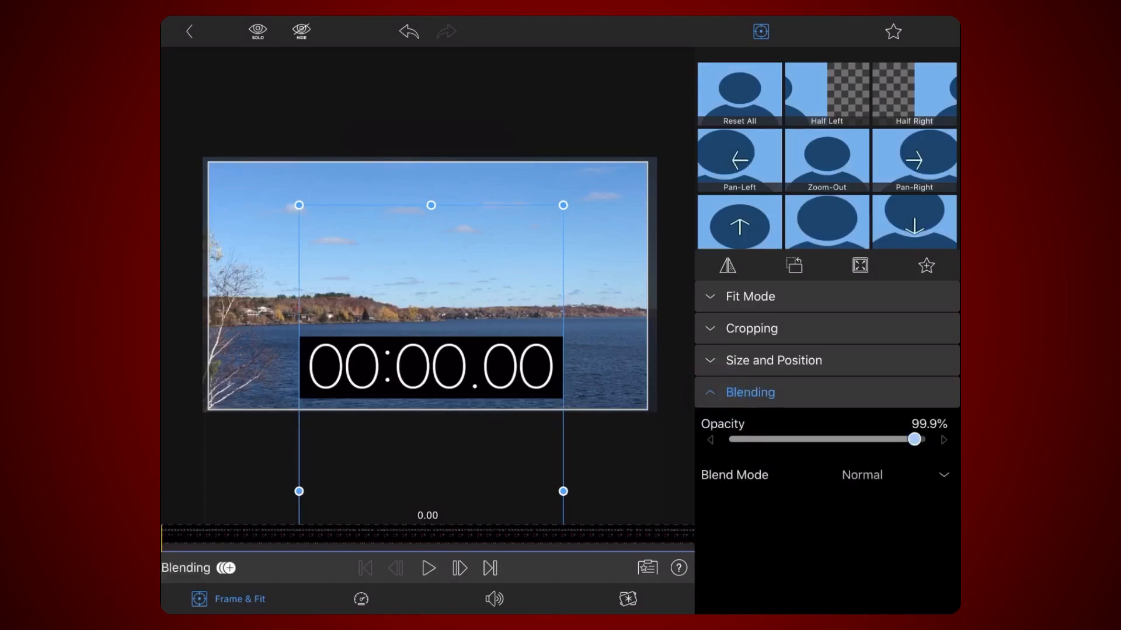
pyautogui.click(861, 474)
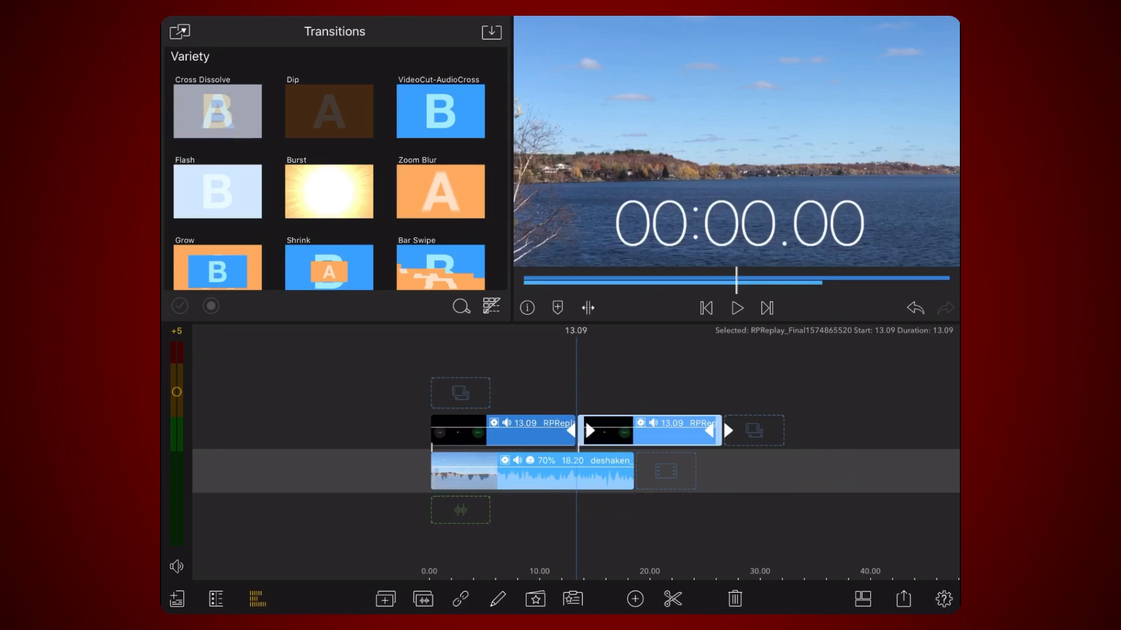
# Move the duplicated stopwatch clip into place on the overlay track
pyautogui.moveTo(650, 431); pyautogui.dragTo(600, 392)
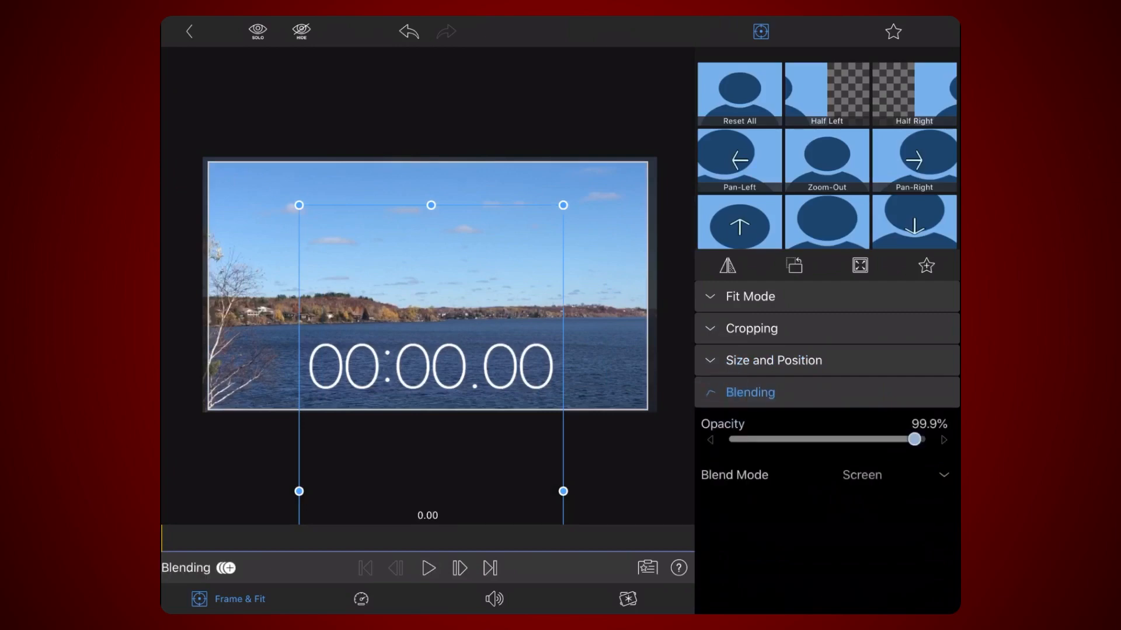
# Set the stopwatch copy's Blend Mode to Difference so its digits show dark over the lake
pyautogui.click(893, 475)
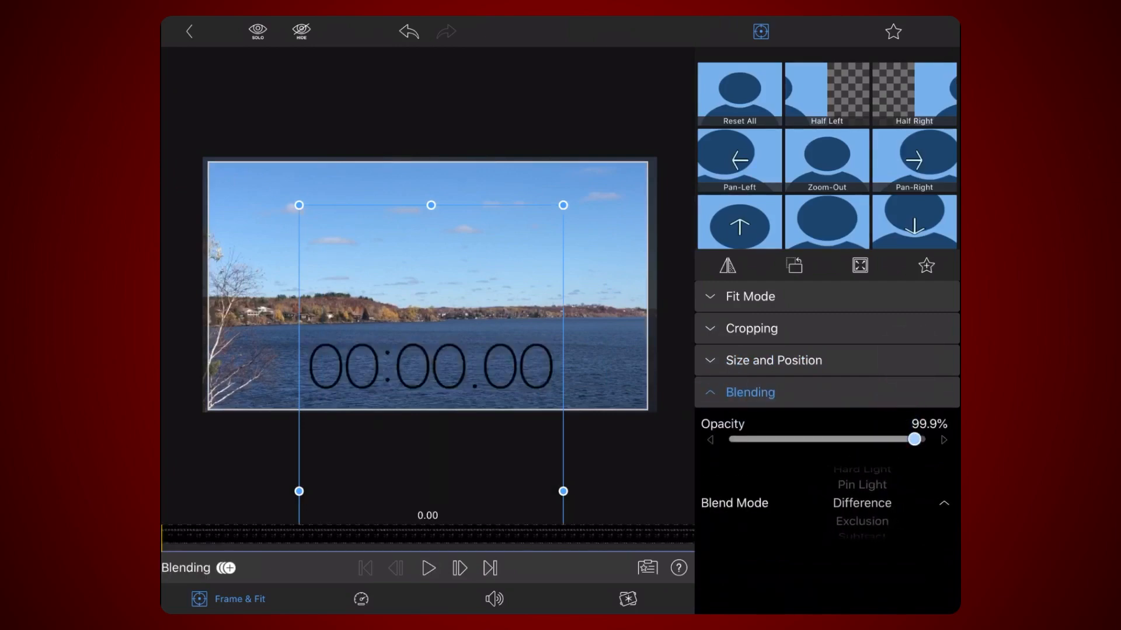
pyautogui.click(627, 600)
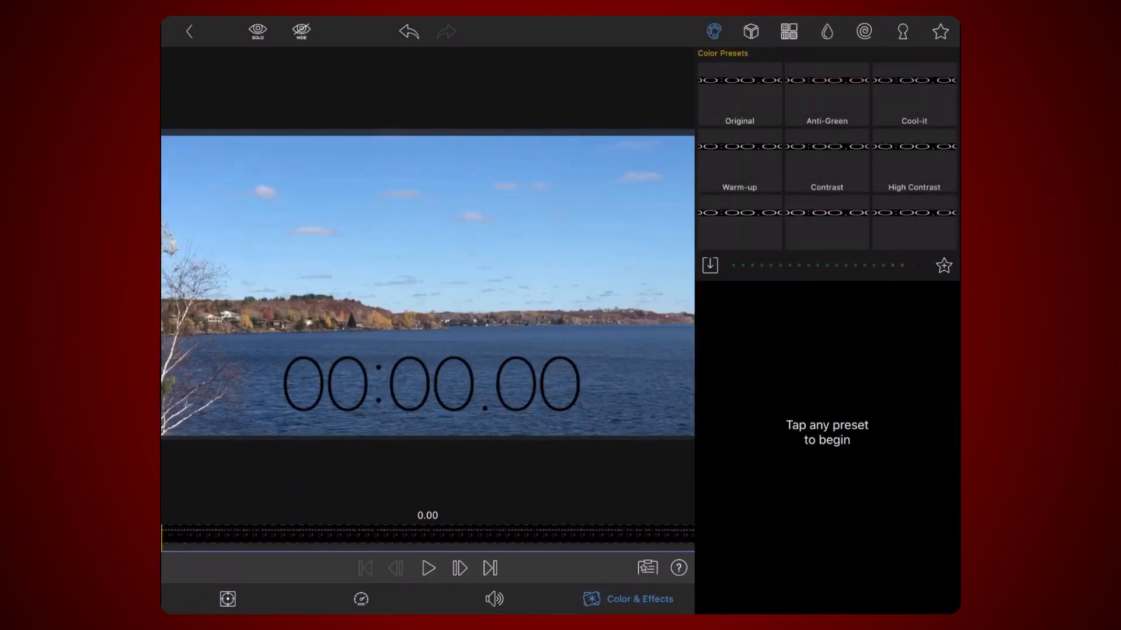
# Apply the Original colour preset to the copy and bring up its Tint swatch
pyautogui.click(739, 93)
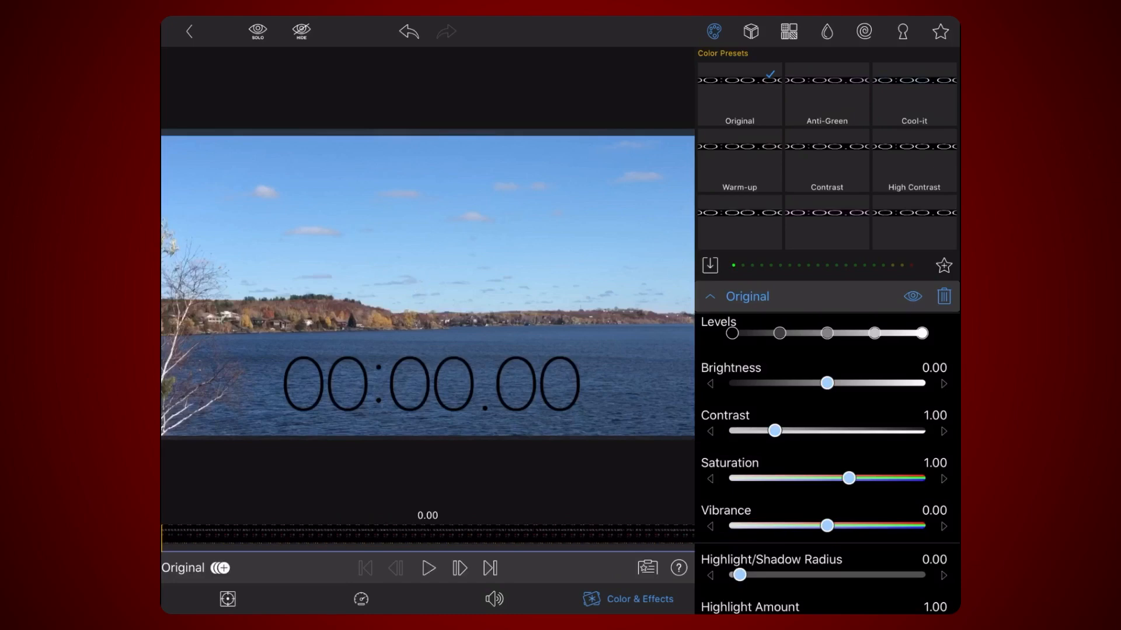
pyautogui.scroll(-3)
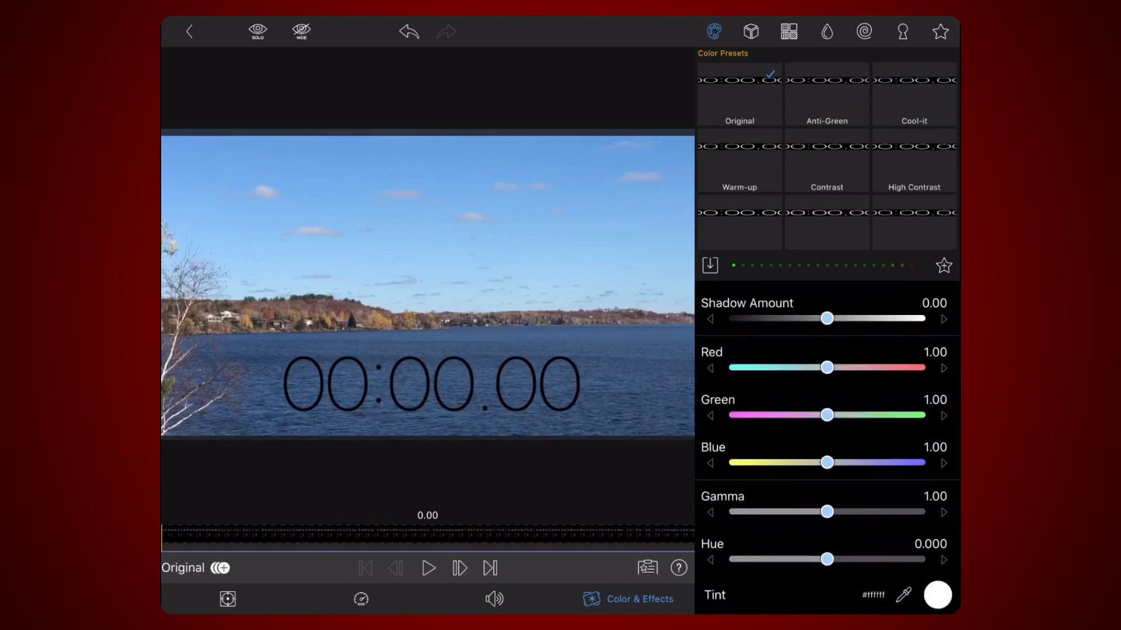
pyautogui.click(938, 609)
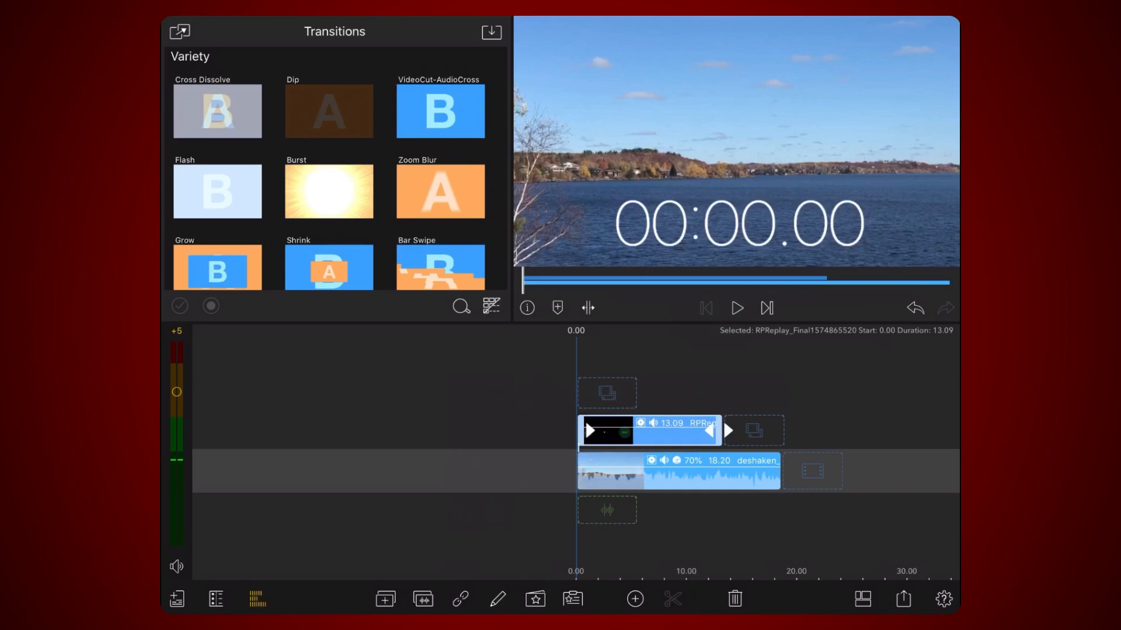
# Select the stopwatch clip sitting at 0.00 on the timeline
pyautogui.click(385, 600)
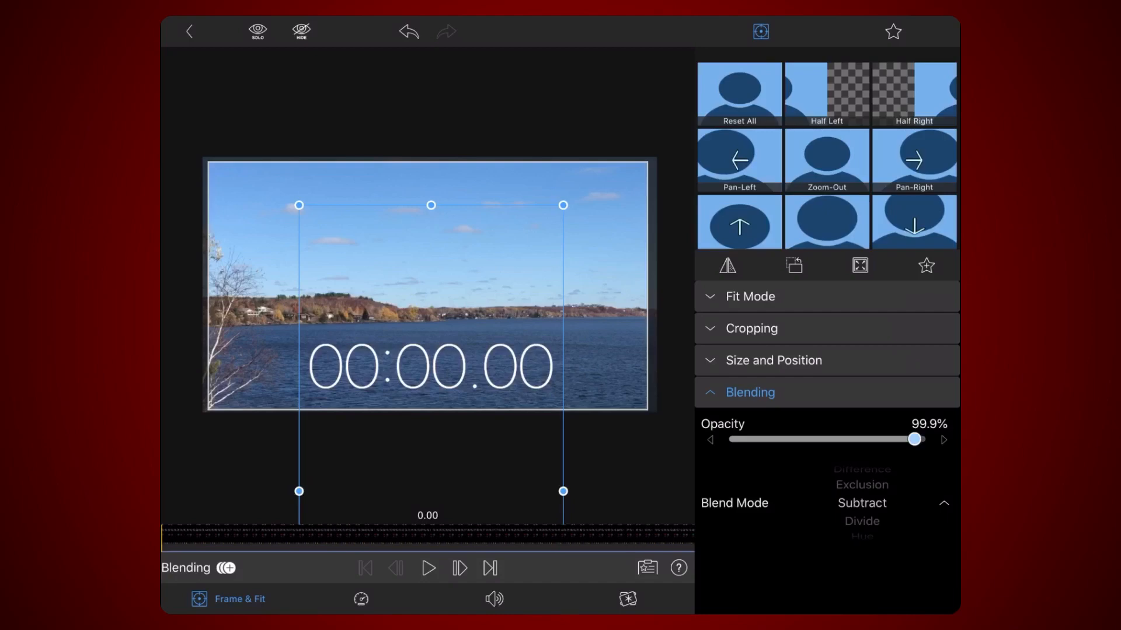
# Set the copy to Subtract blending at about 60% opacity so it reads as a shadow
pyautogui.moveTo(916, 440); pyautogui.dragTo(851, 440)
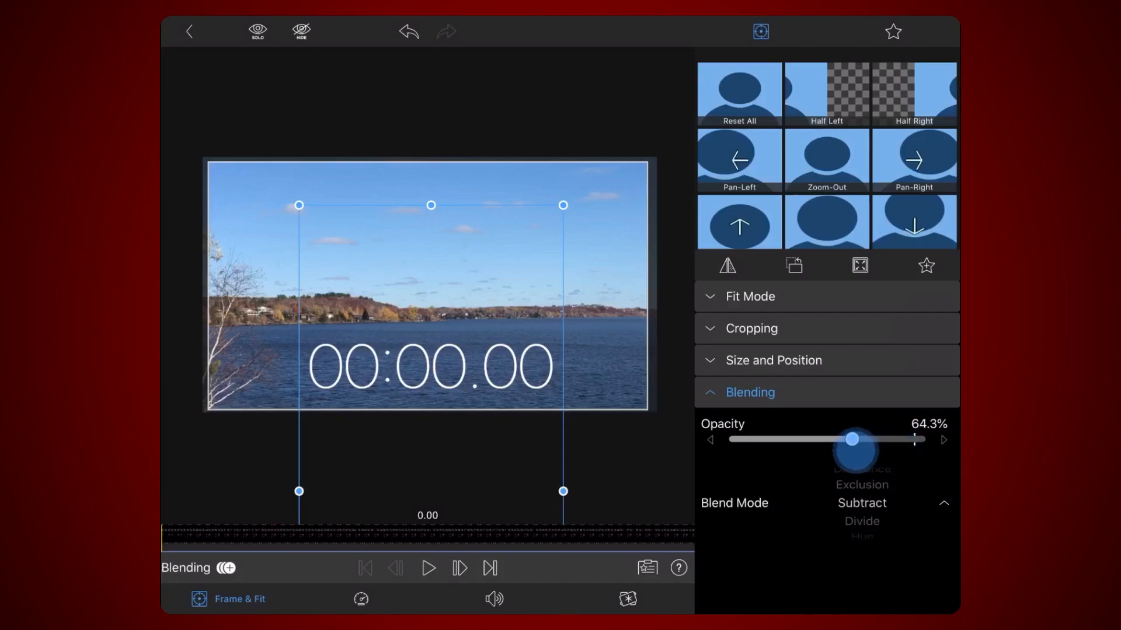
pyautogui.moveTo(851, 439); pyautogui.dragTo(842, 439)
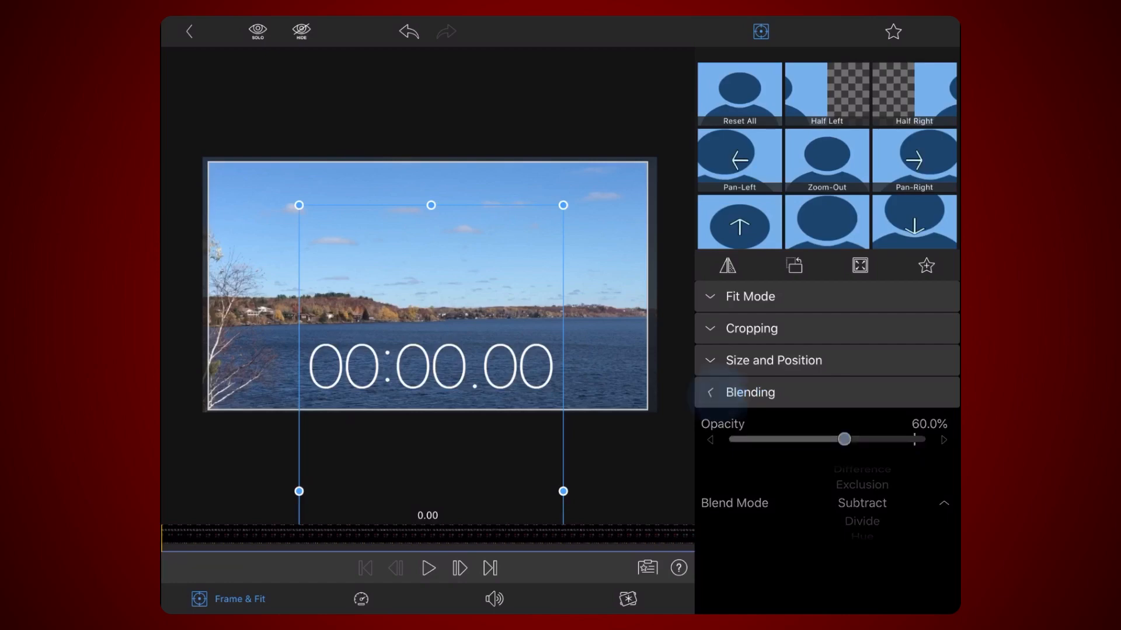
pyautogui.click(749, 392)
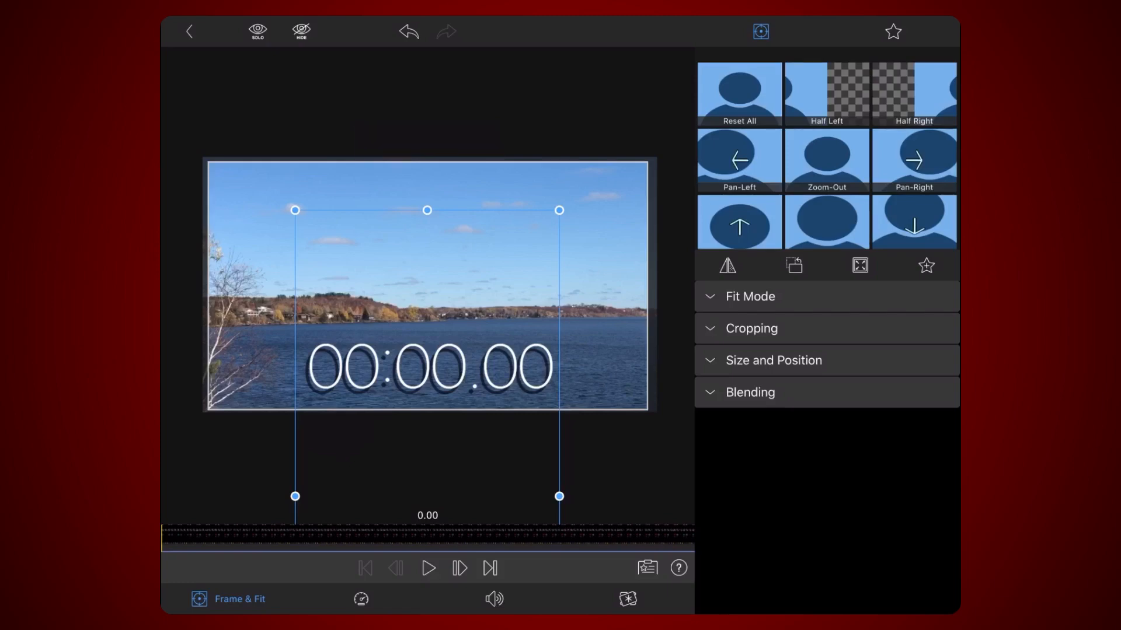
pyautogui.click(626, 599)
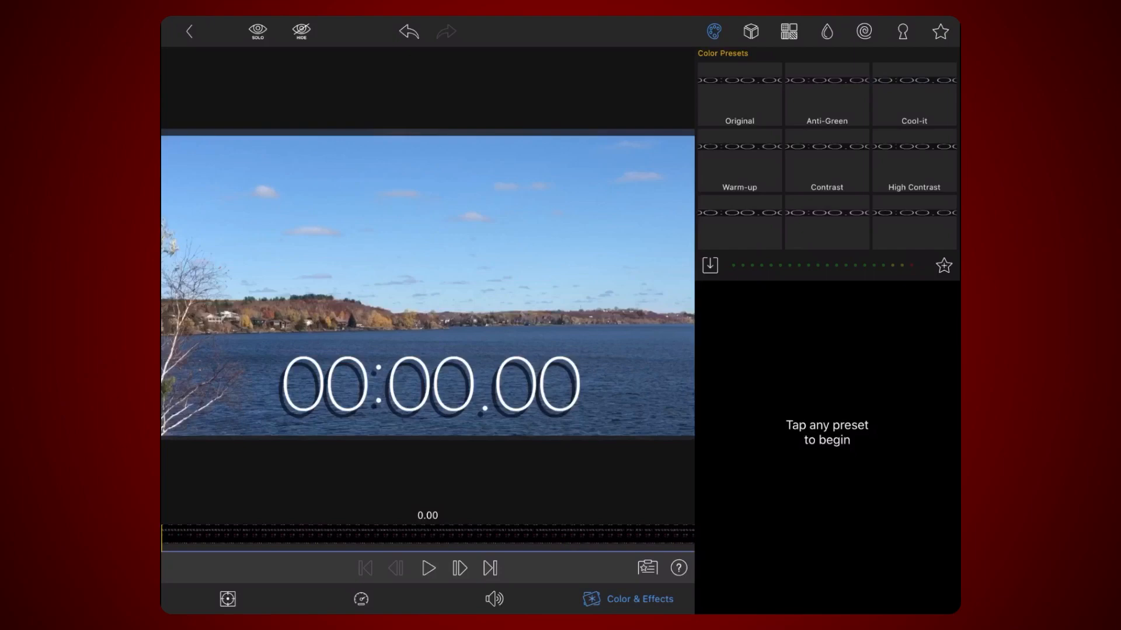
# Apply a Gaussian 10 blur at radius 8 to the shadow copy and play back the overlay
pyautogui.click(824, 31)
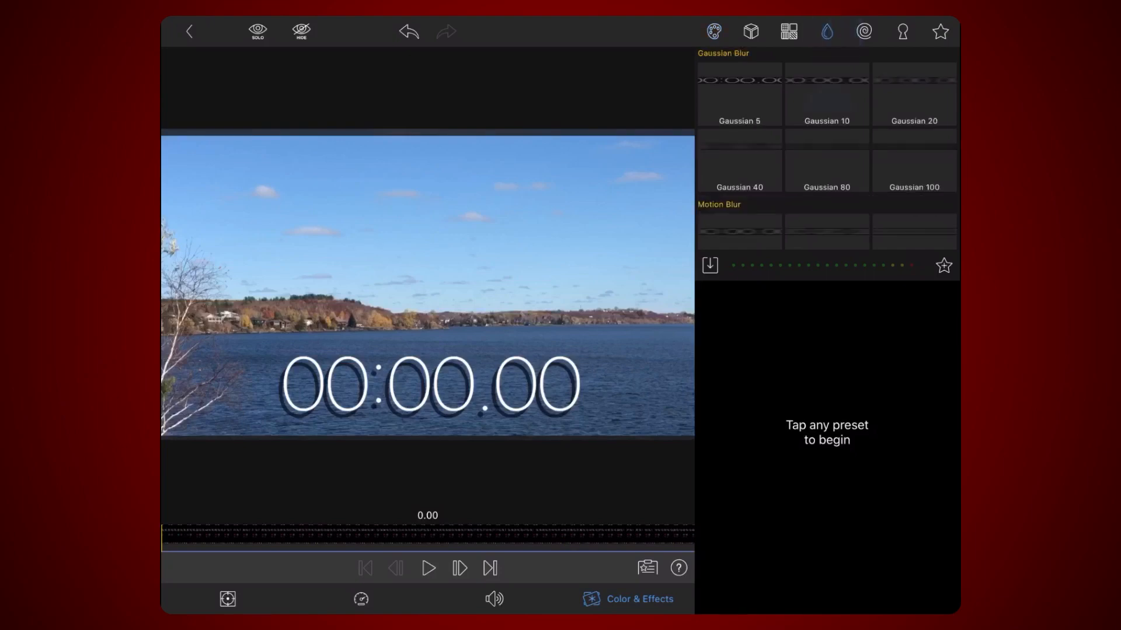
pyautogui.click(826, 91)
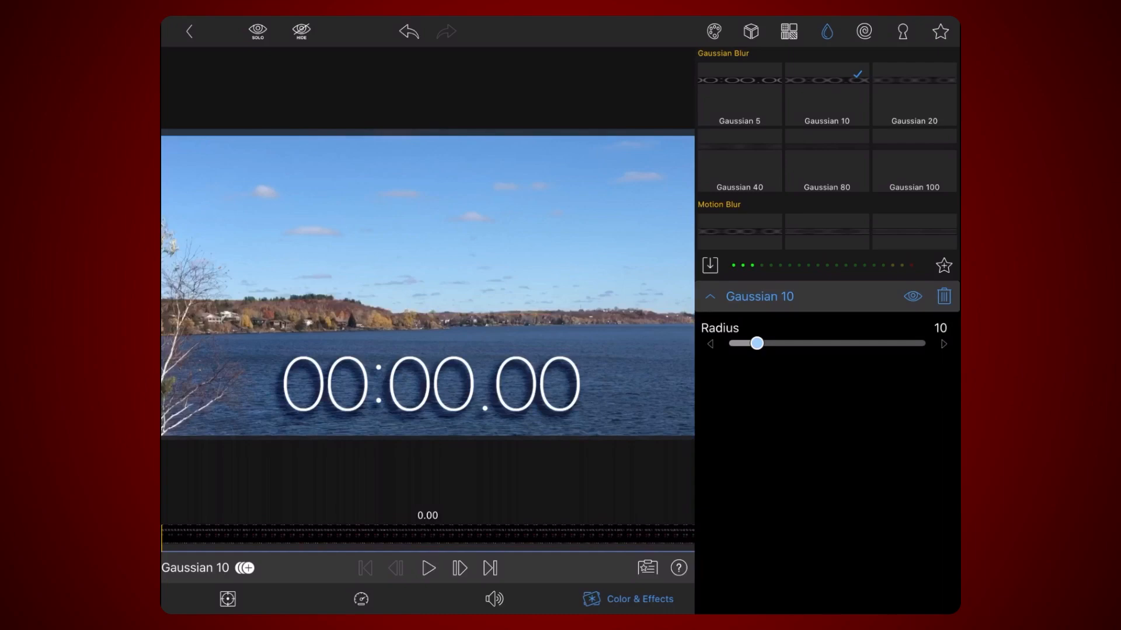
pyautogui.moveTo(757, 343); pyautogui.dragTo(751, 343)
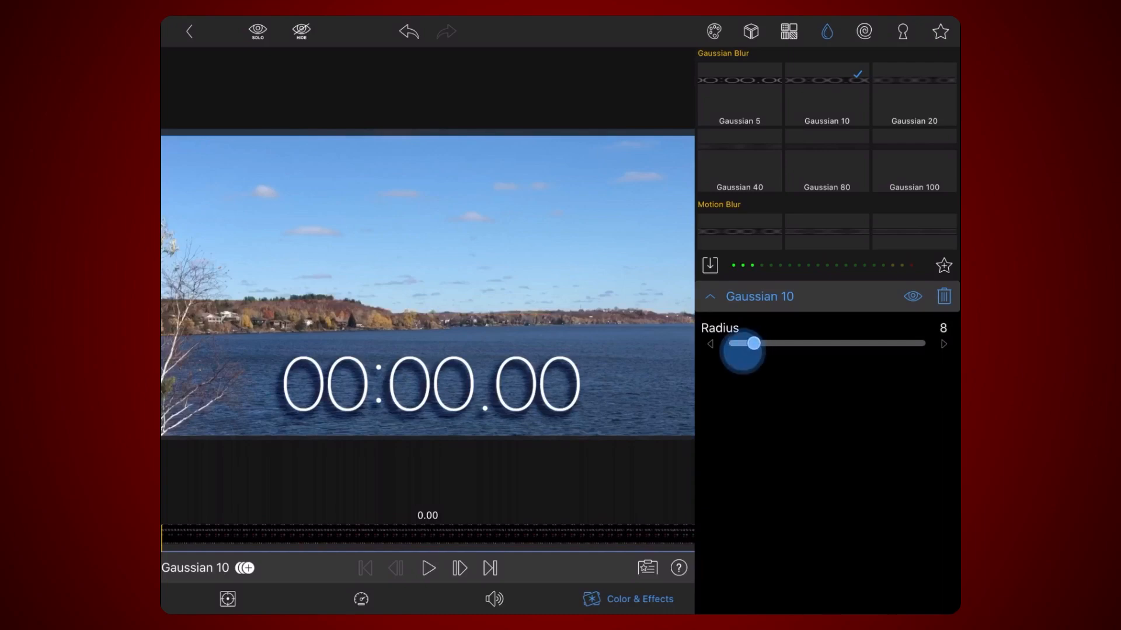
pyautogui.moveTo(753, 343); pyautogui.dragTo(750, 343)
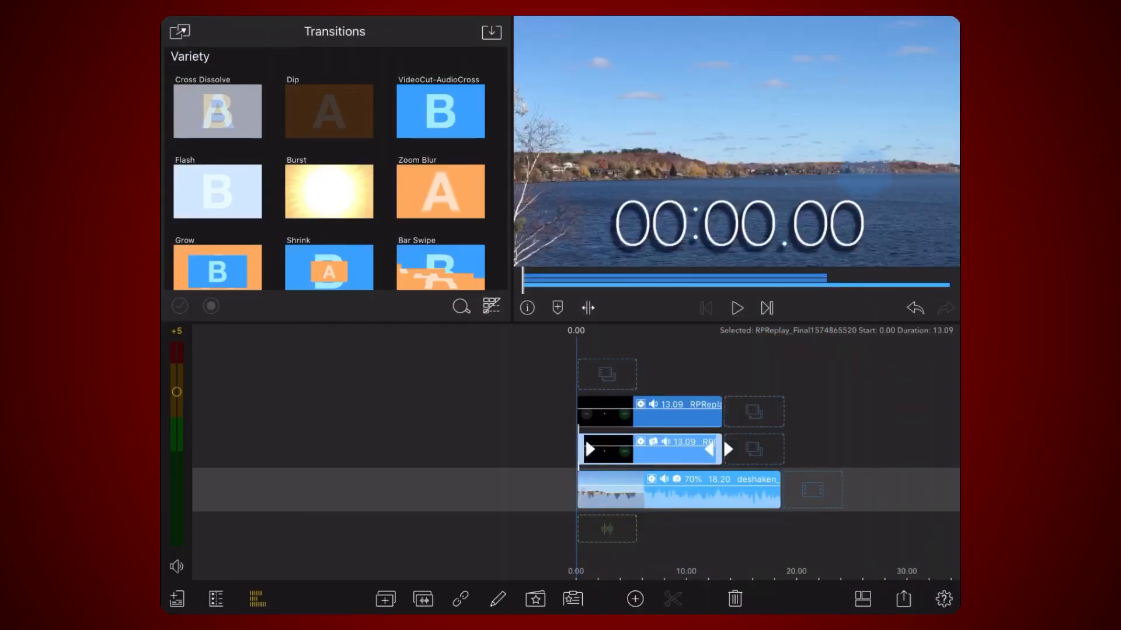
pyautogui.click(738, 308)
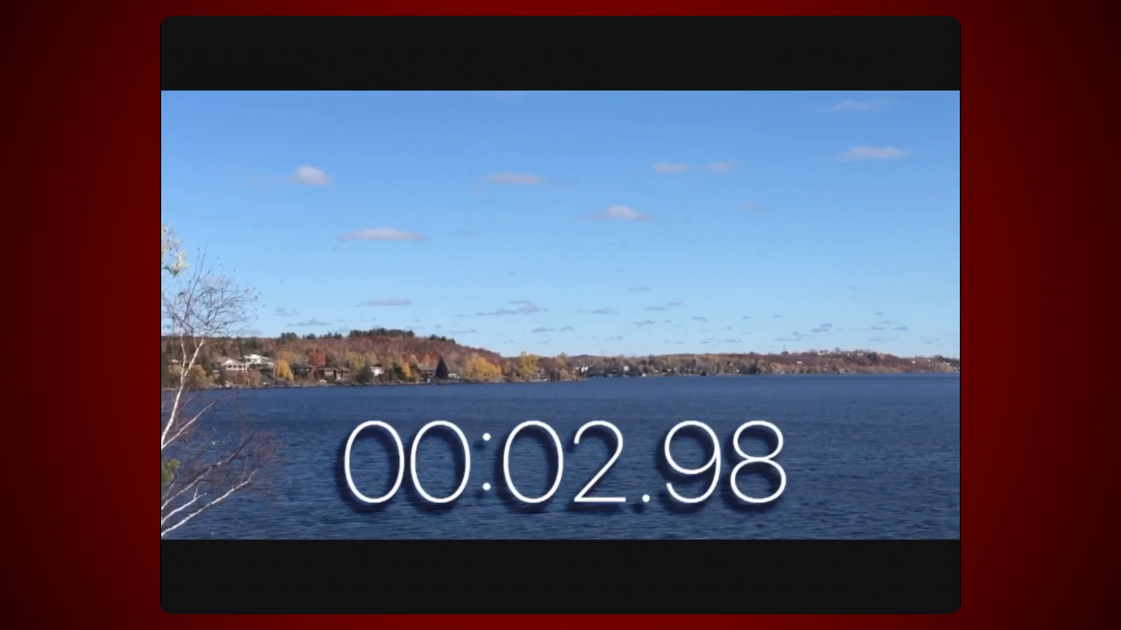